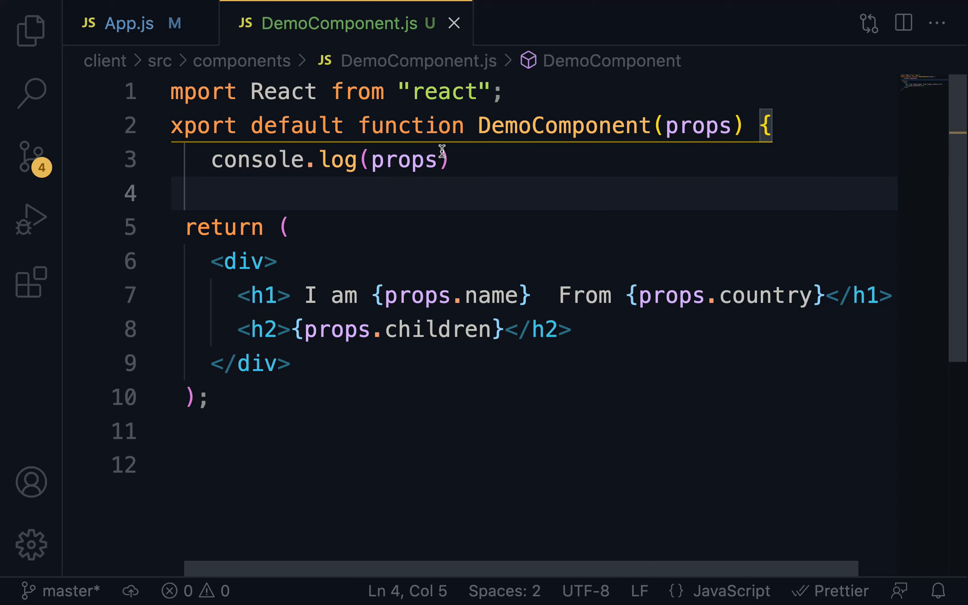
Type props.name='Angela' on line 4 below the console.log call
text(p)
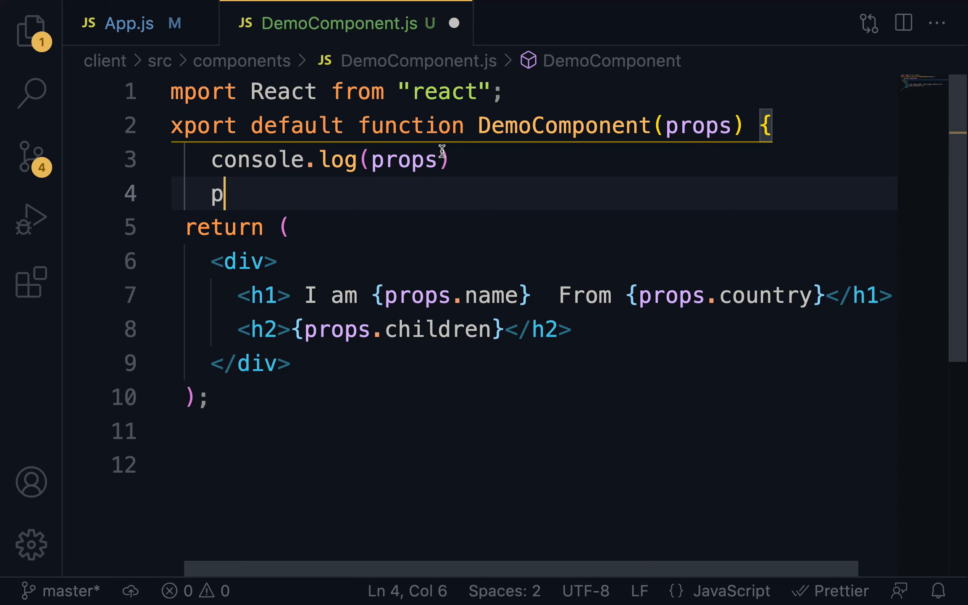
text(rops.)
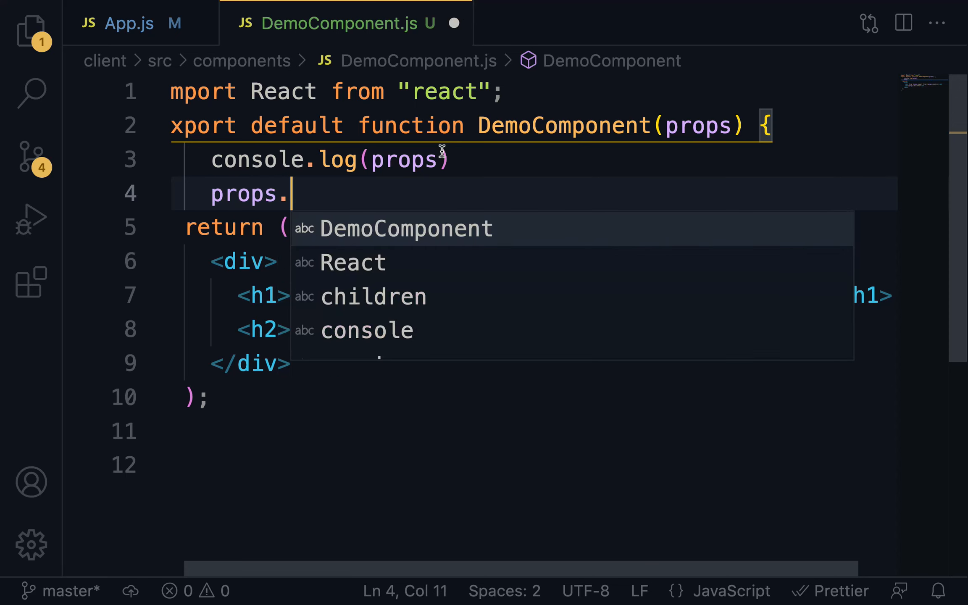
text(name='A')
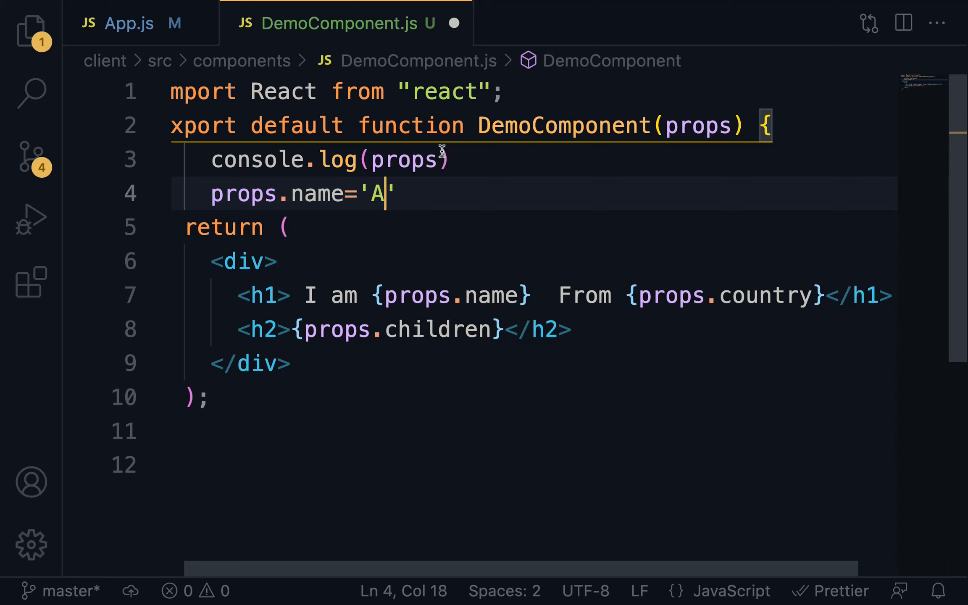
text(ngela)
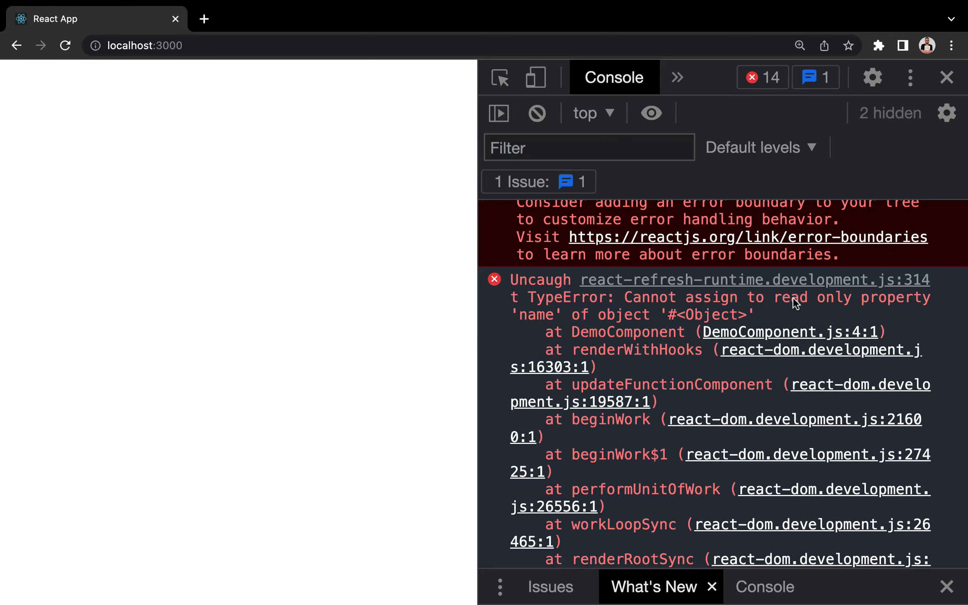
mouse_move(556, 315)
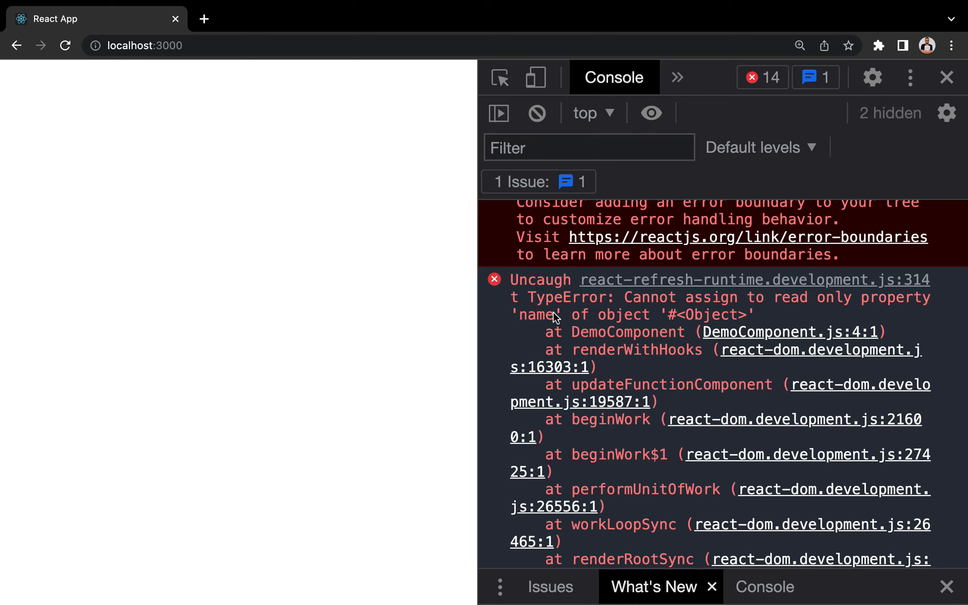
mouse_move(542, 322)
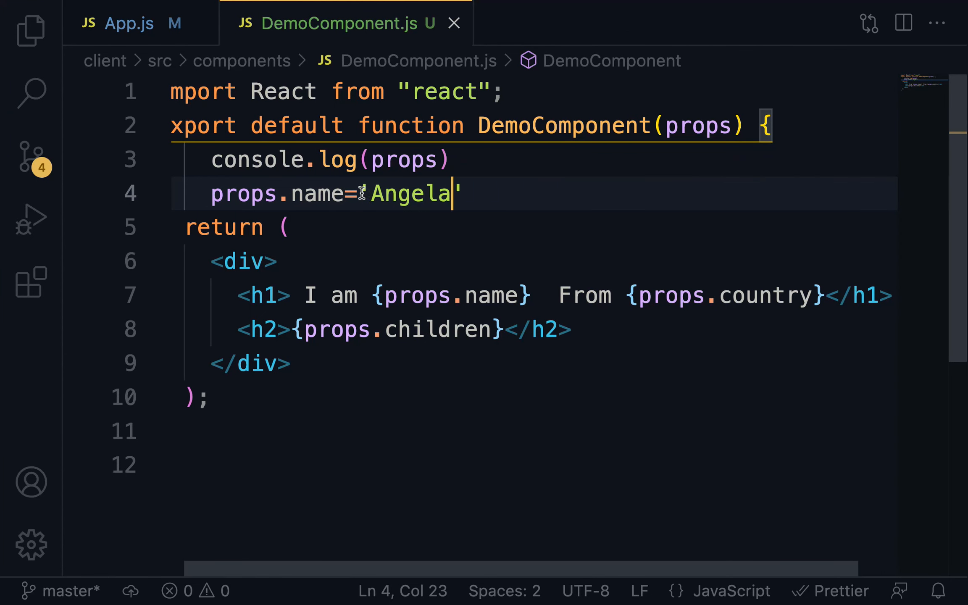
Back in VS Code, select the 'Angela' value in the saved props.name assignment
double_click(410, 194)
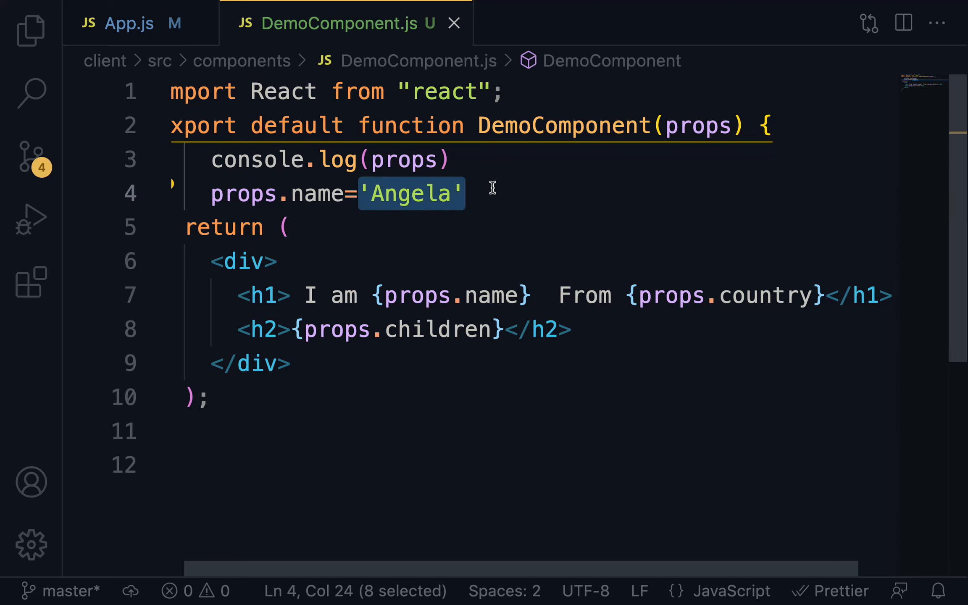